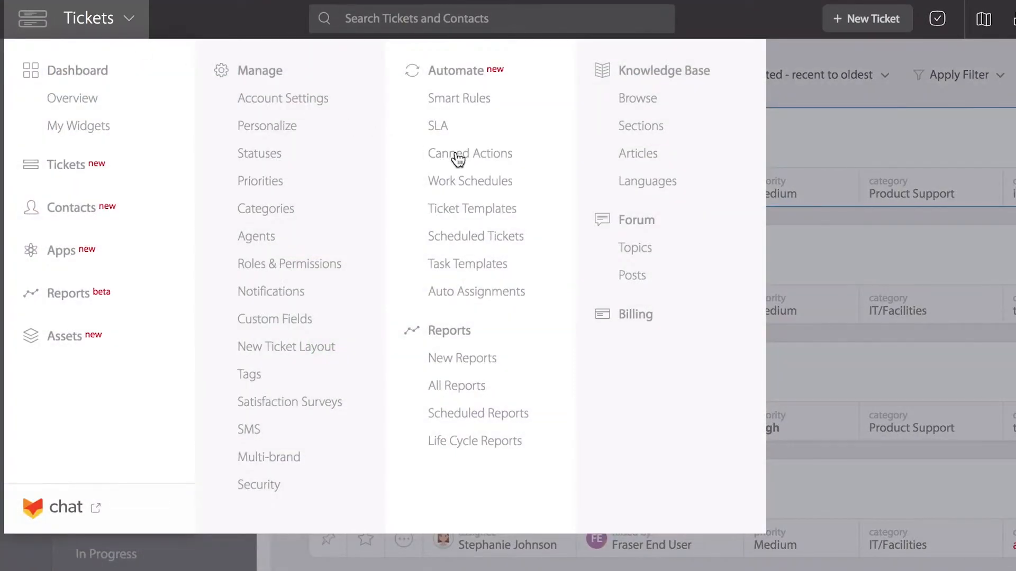
# Step: Go to the Canned Actions page listing the five existing canned actions
pyautogui.click(470, 154)
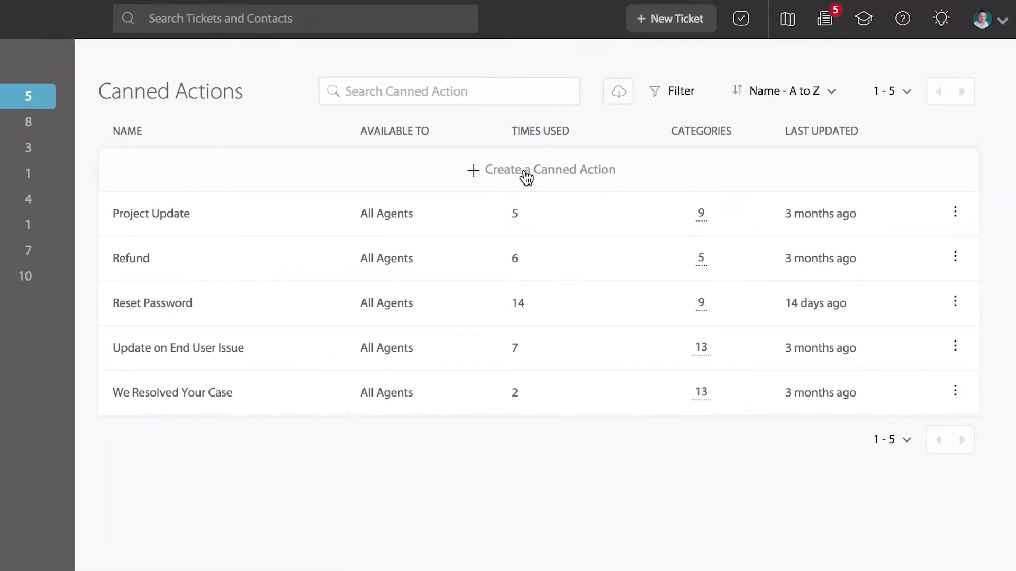
# Step: Create a canned action whose reply greets the contact by inserting the contact_name merge field after Hi
pyautogui.click(547, 169)
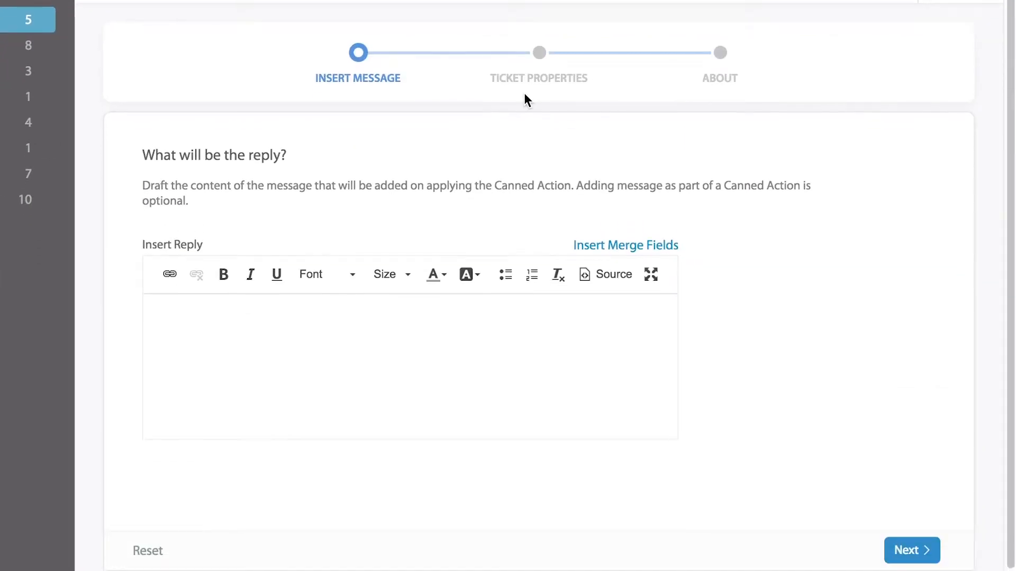
pyautogui.moveTo(382, 299)
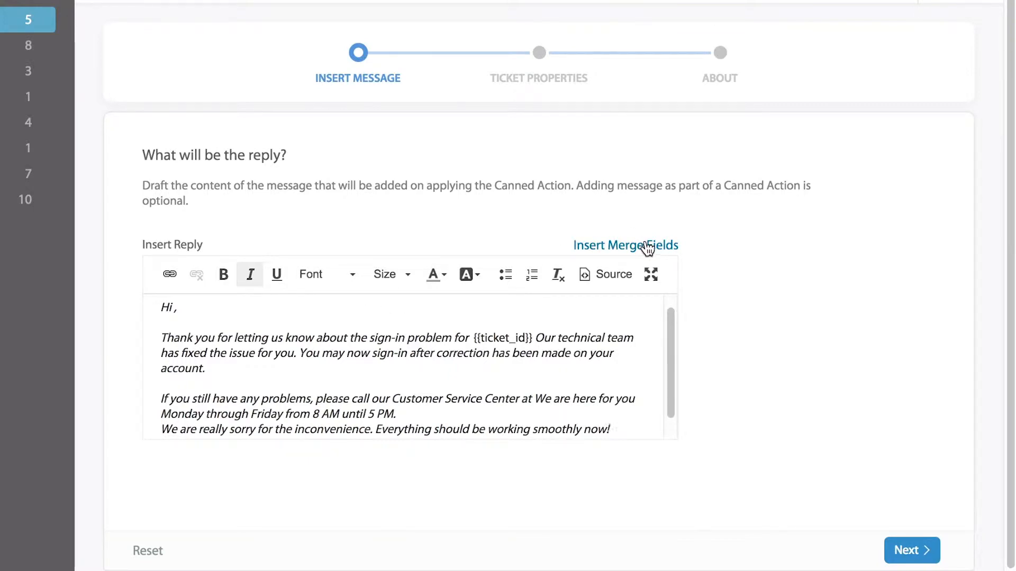
pyautogui.click(626, 245)
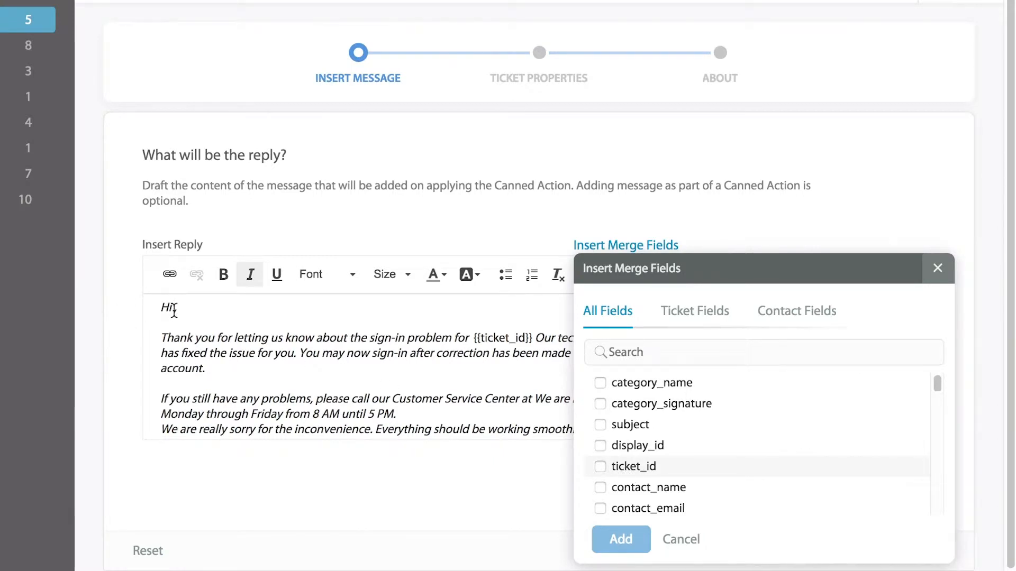
pyautogui.click(680, 539)
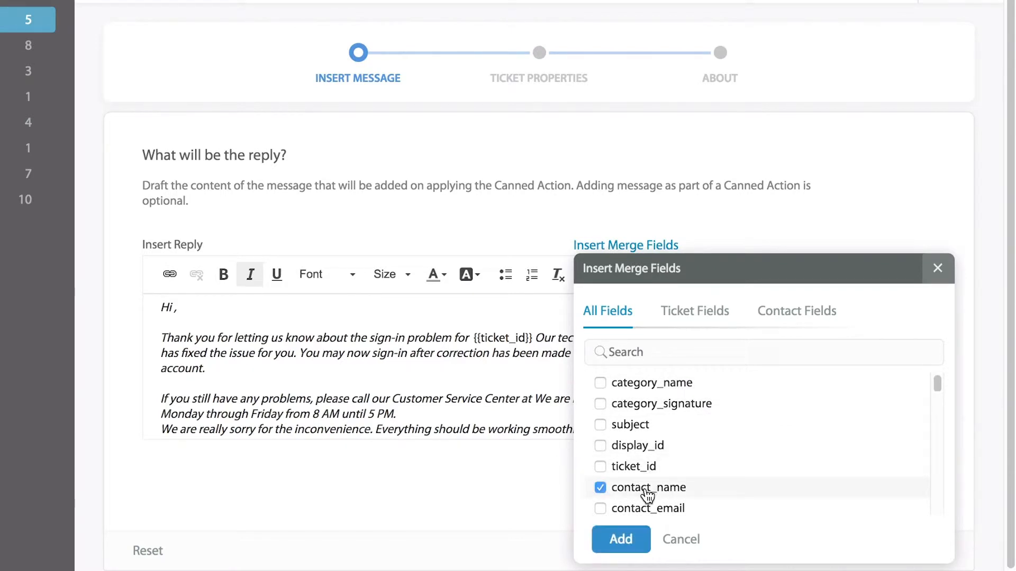
pyautogui.click(619, 539)
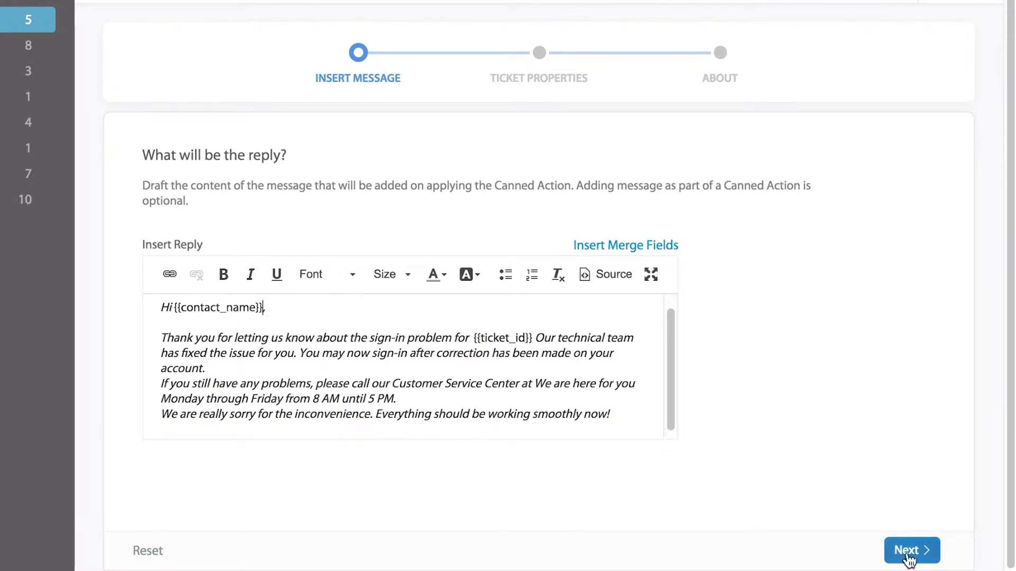
# Step: In Ticket Properties set status In Progress, priority Medium, an assignee, and Update Contact Yes
pyautogui.click(911, 550)
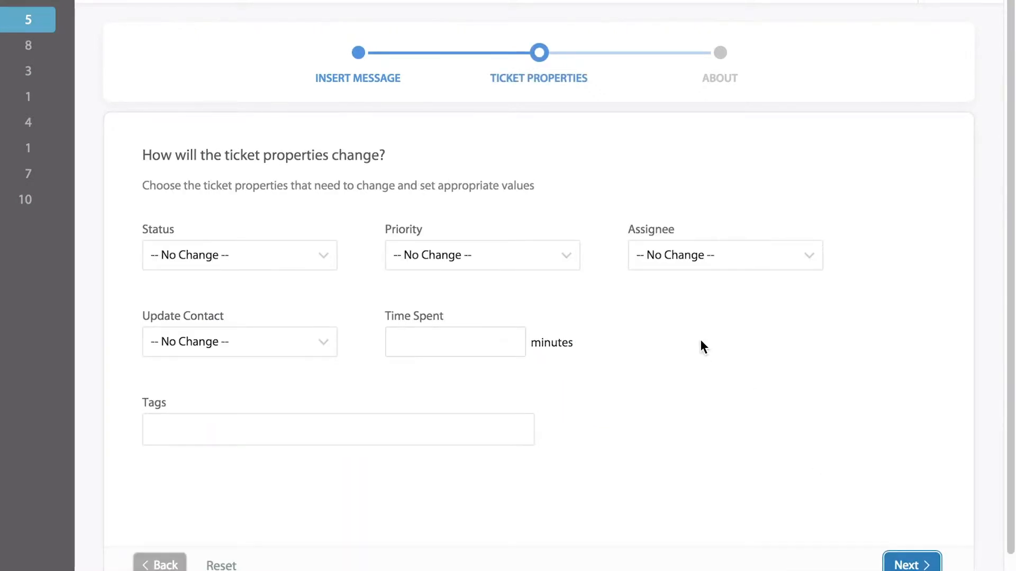
pyautogui.moveTo(356, 239)
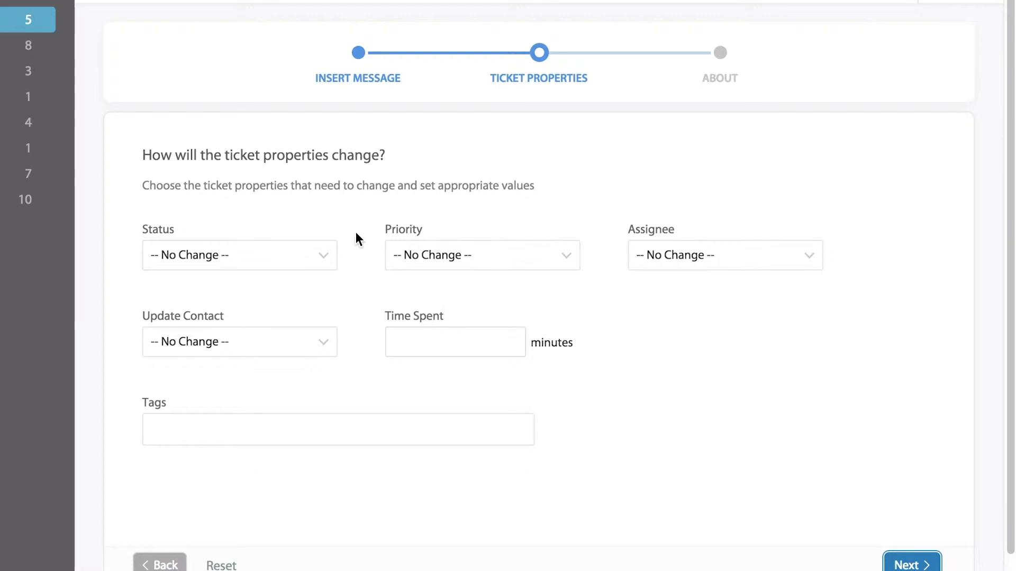
pyautogui.click(239, 255)
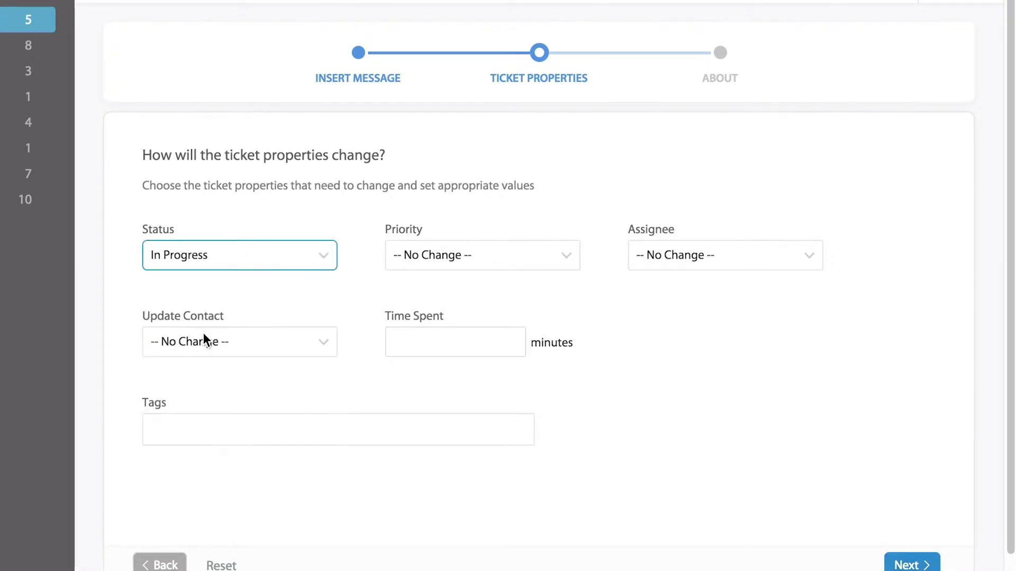
pyautogui.click(483, 255)
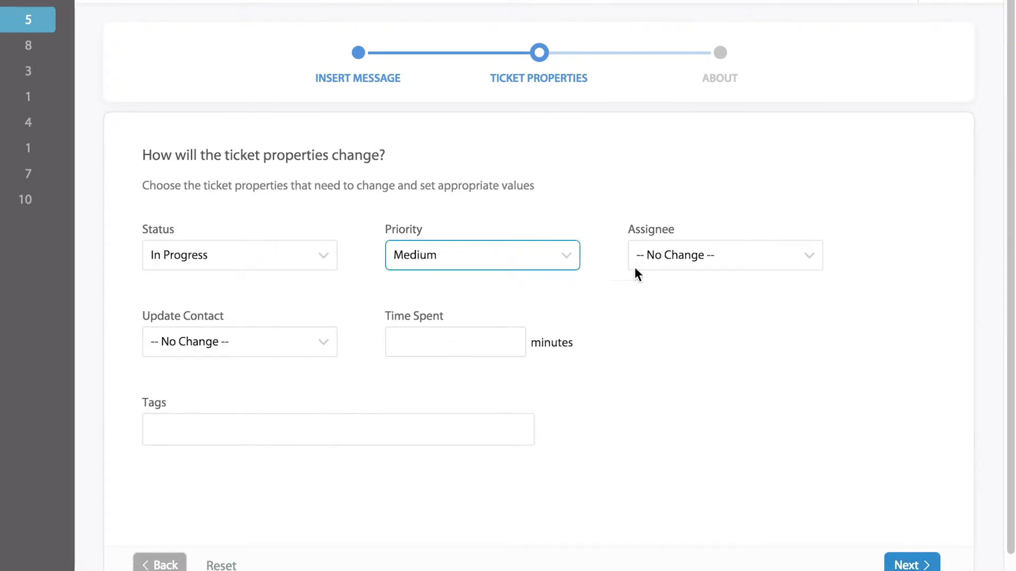
pyautogui.click(724, 255)
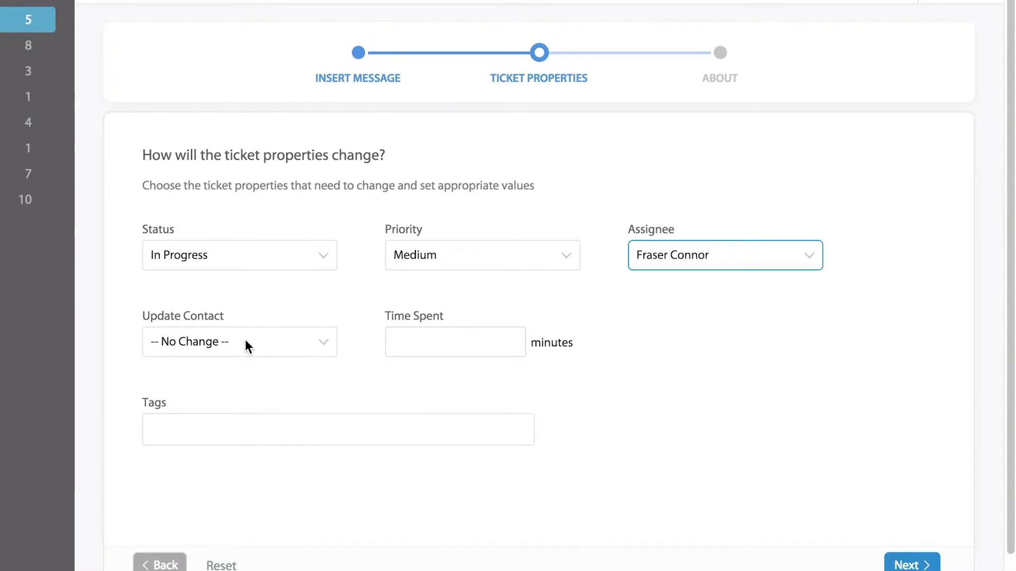
pyautogui.click(239, 341)
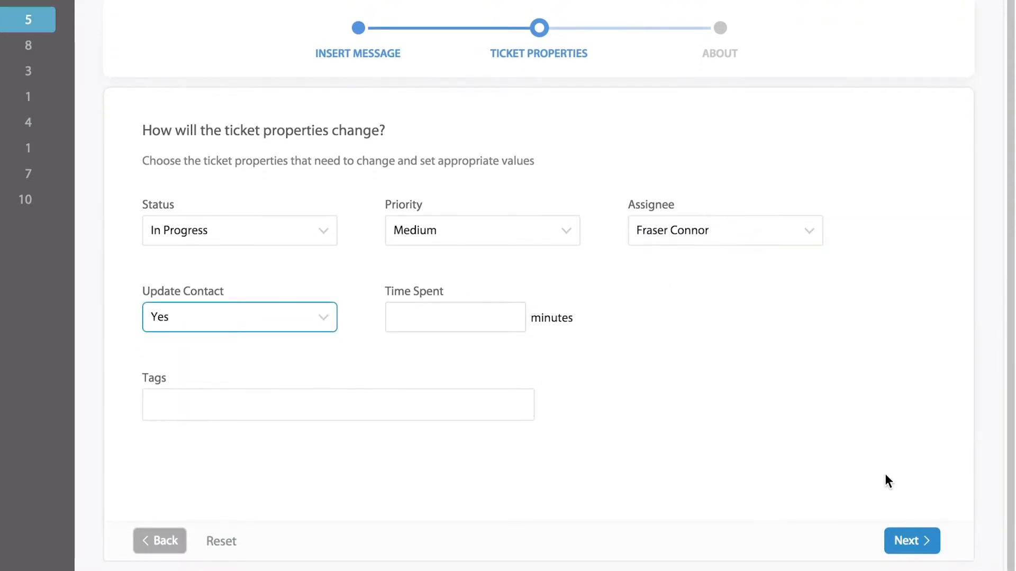
# Step: Name the canned action 'Reset Password Reponse'
pyautogui.click(911, 541)
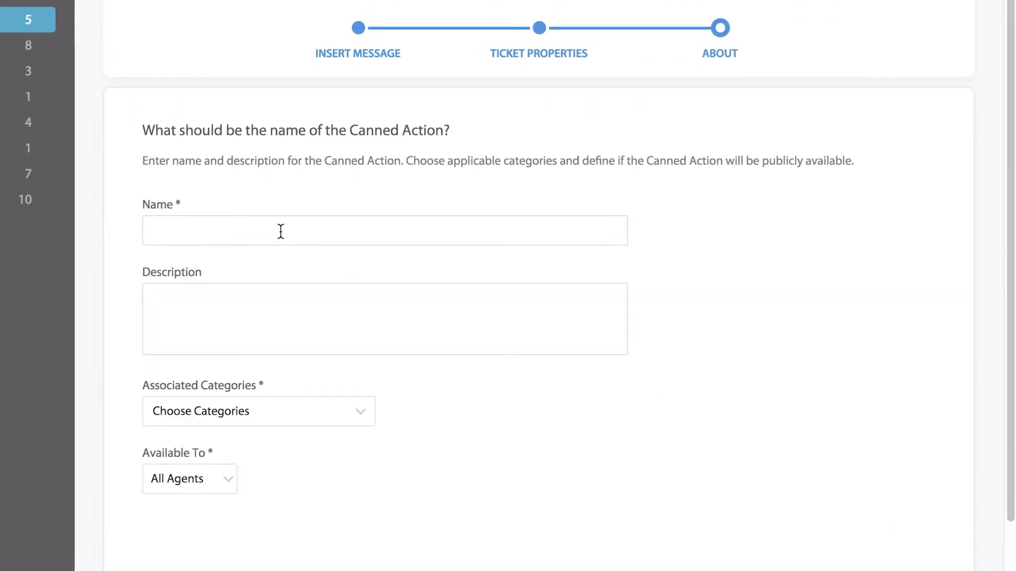
pyautogui.click(384, 231)
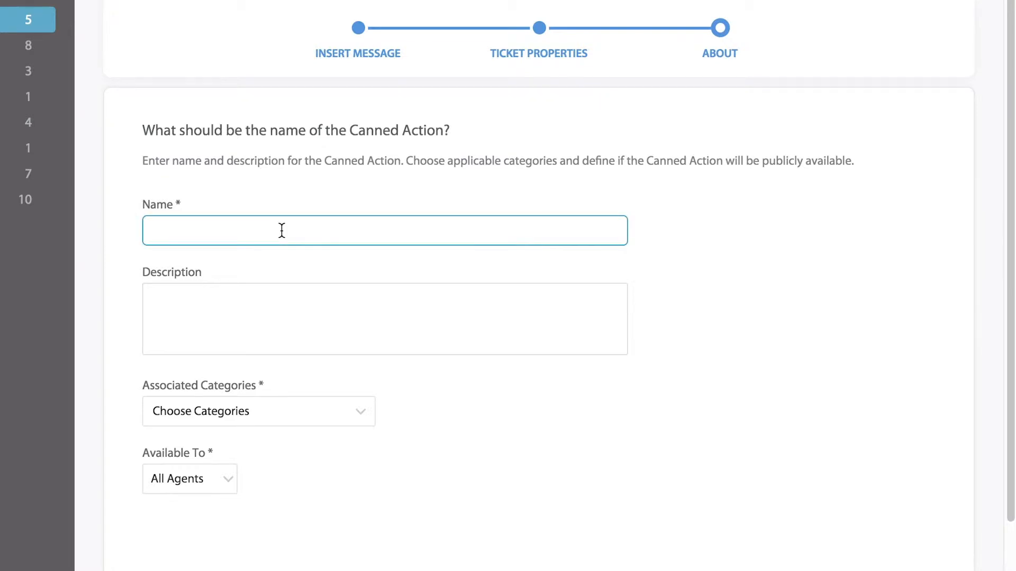
pyautogui.write('Reset Password')
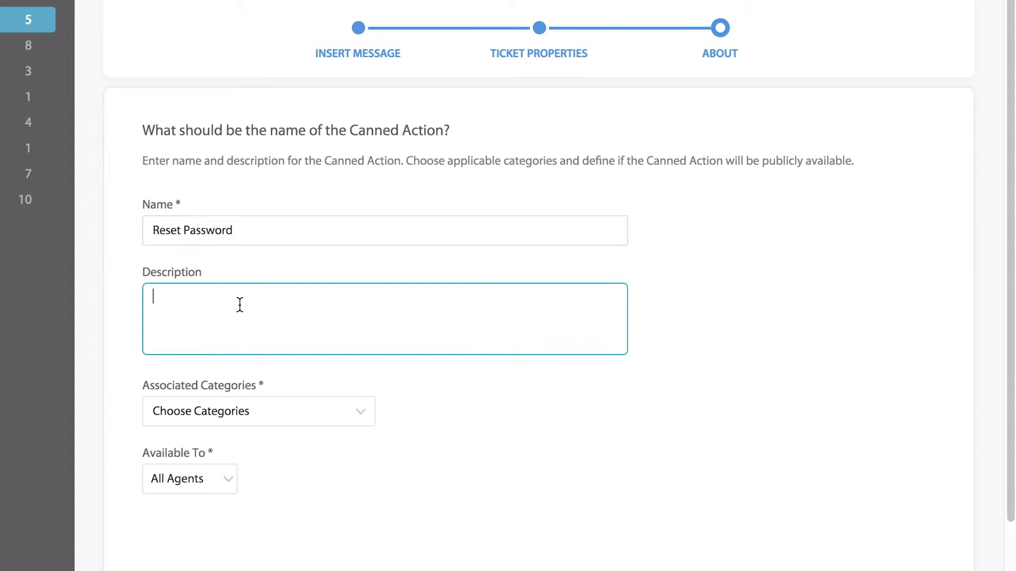
pyautogui.scroll(-3)
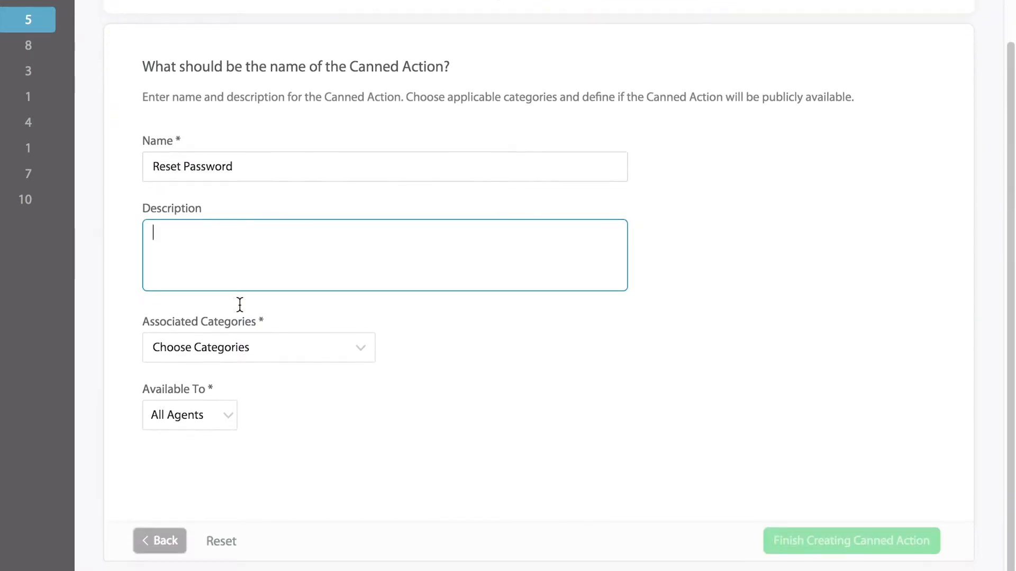
# Step: Tie the action to the Product Support category, keep it available to all agents, and finish creating it
pyautogui.click(259, 347)
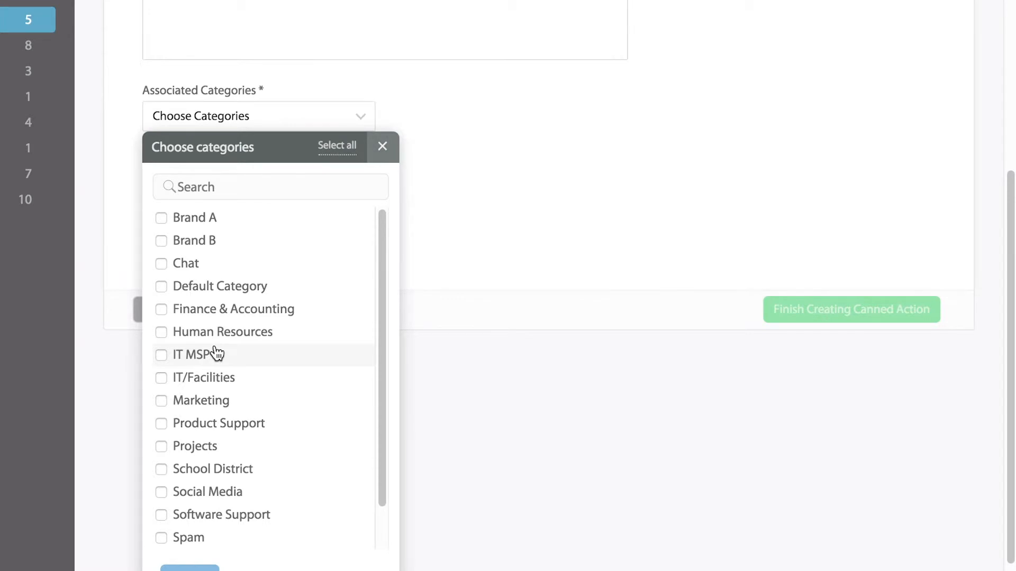
pyautogui.click(161, 423)
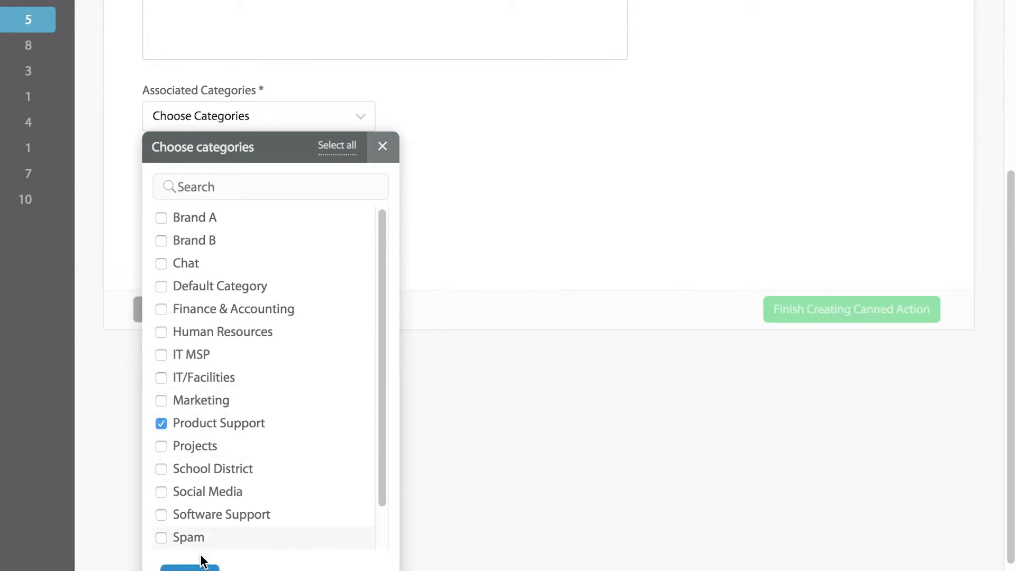
pyautogui.click(382, 146)
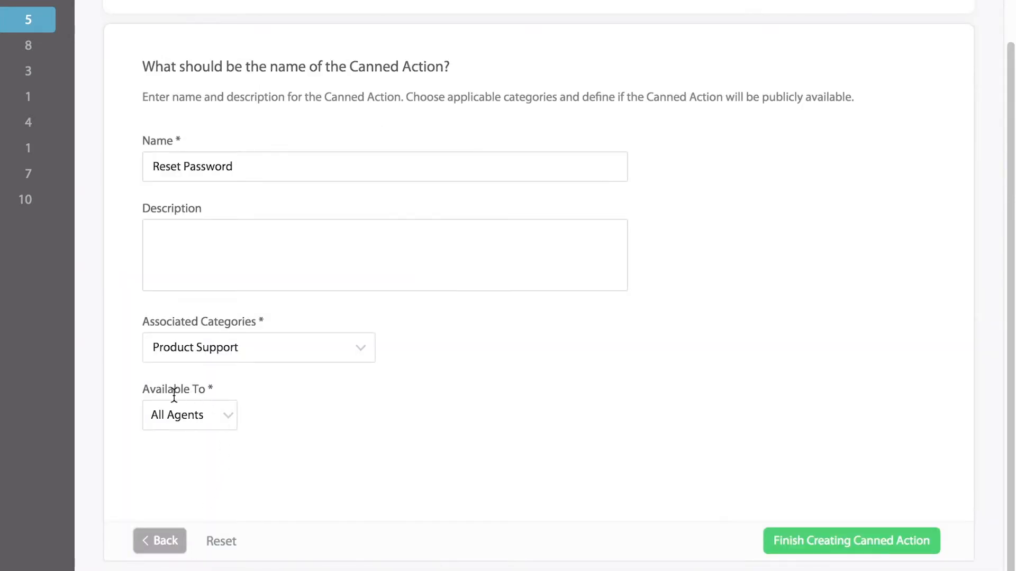
pyautogui.click(189, 415)
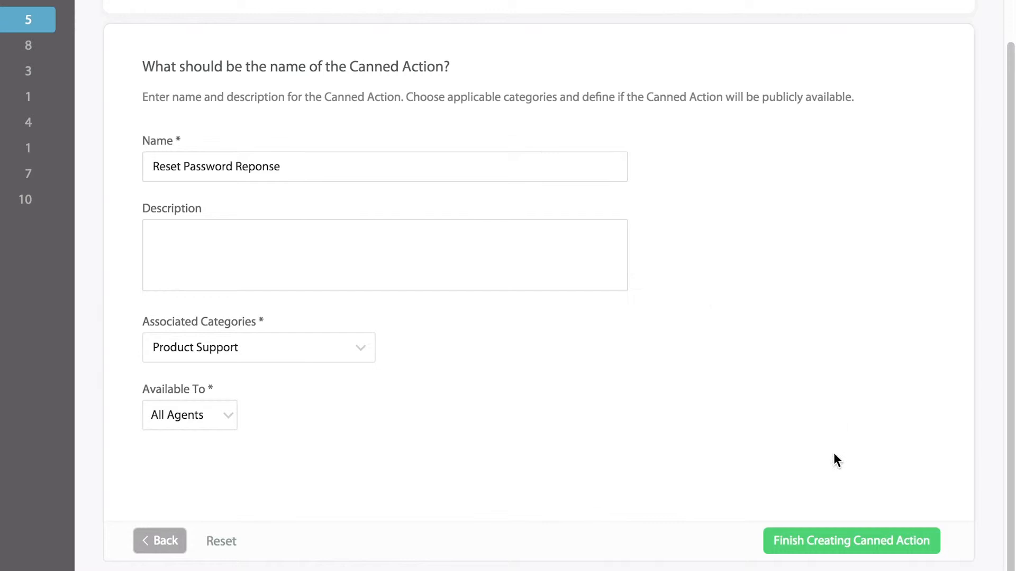
pyautogui.click(851, 540)
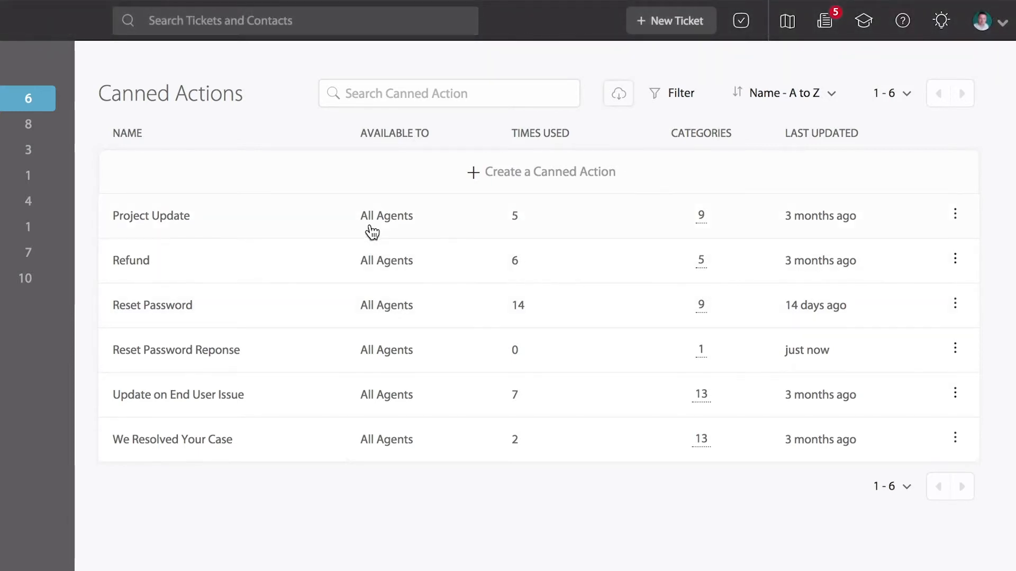
# Step: Review the Project Update action's details and the search and export options above the list
pyautogui.click(151, 216)
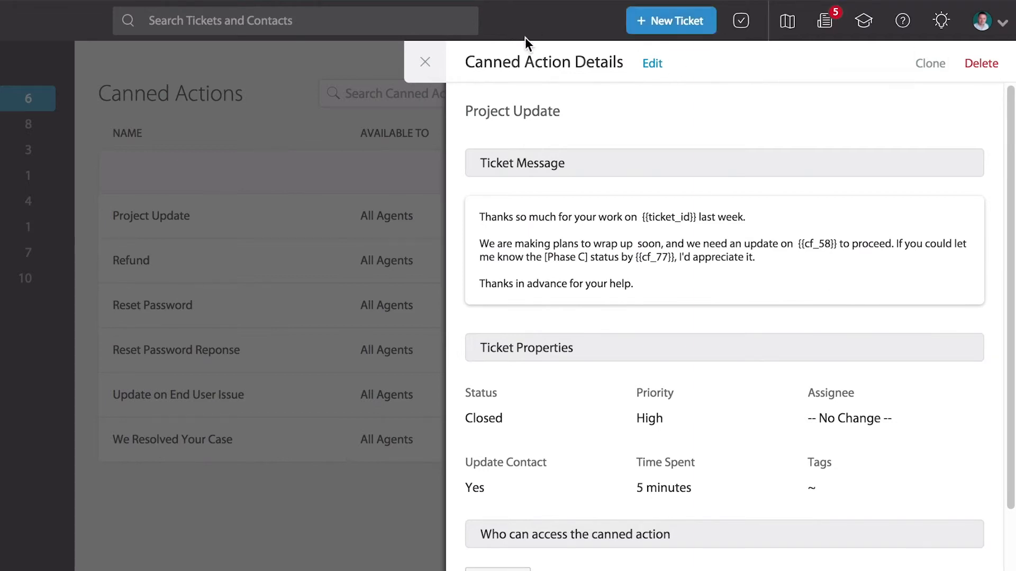
pyautogui.click(425, 62)
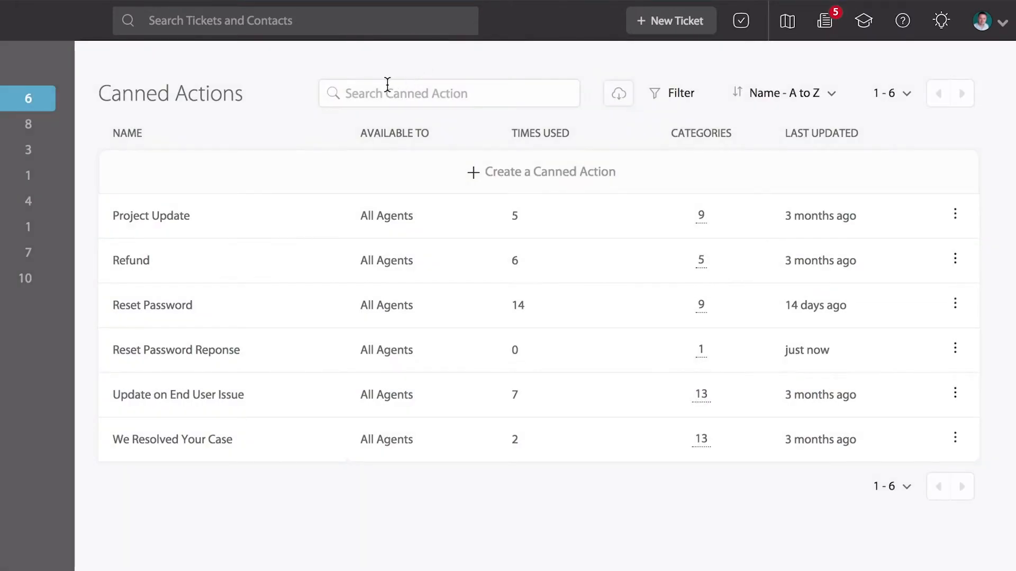
pyautogui.click(449, 93)
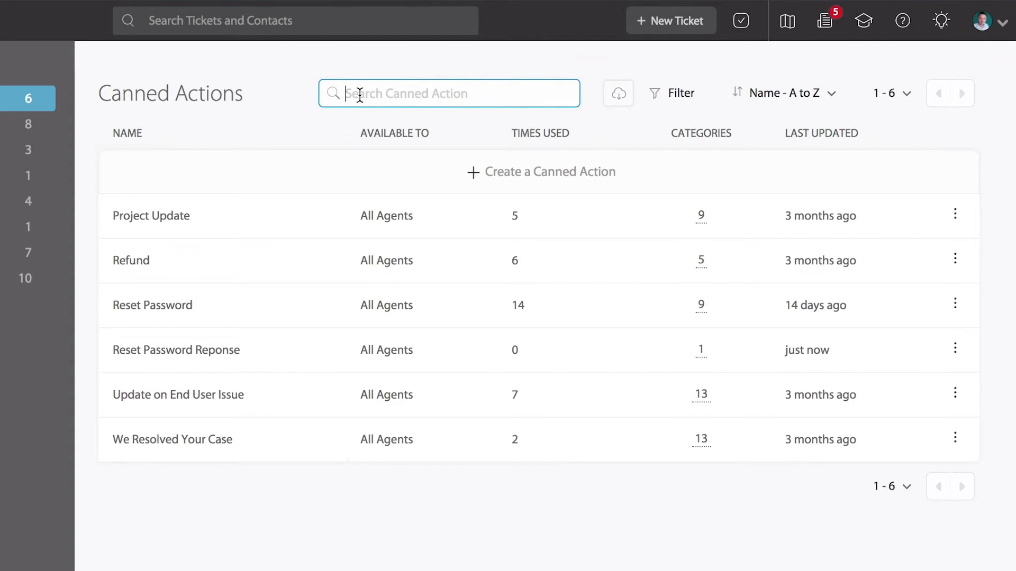
pyautogui.click(617, 93)
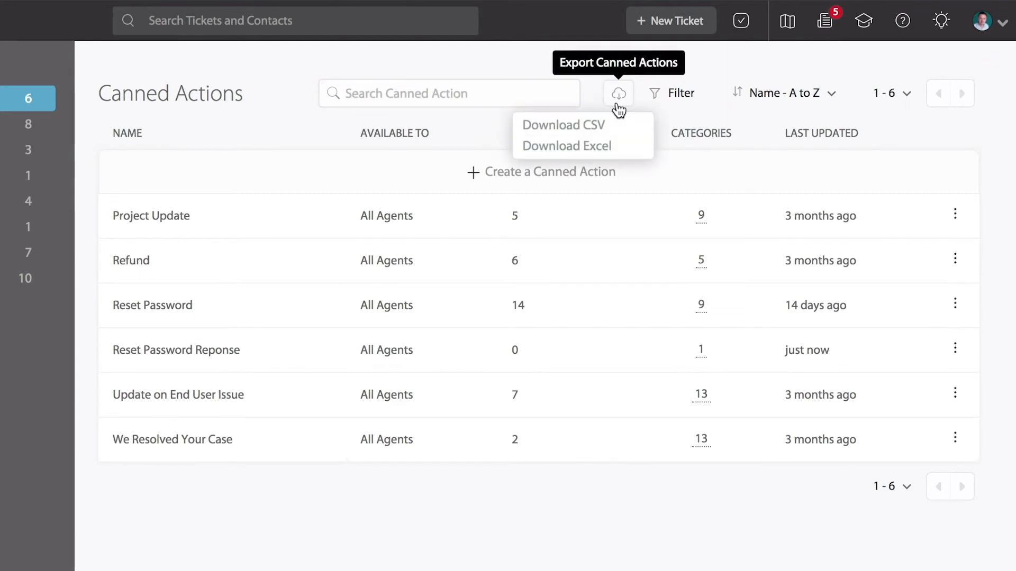
# Step: Show the filter area with a category condition box, then display the CSV/Excel export choices
pyautogui.click(665, 93)
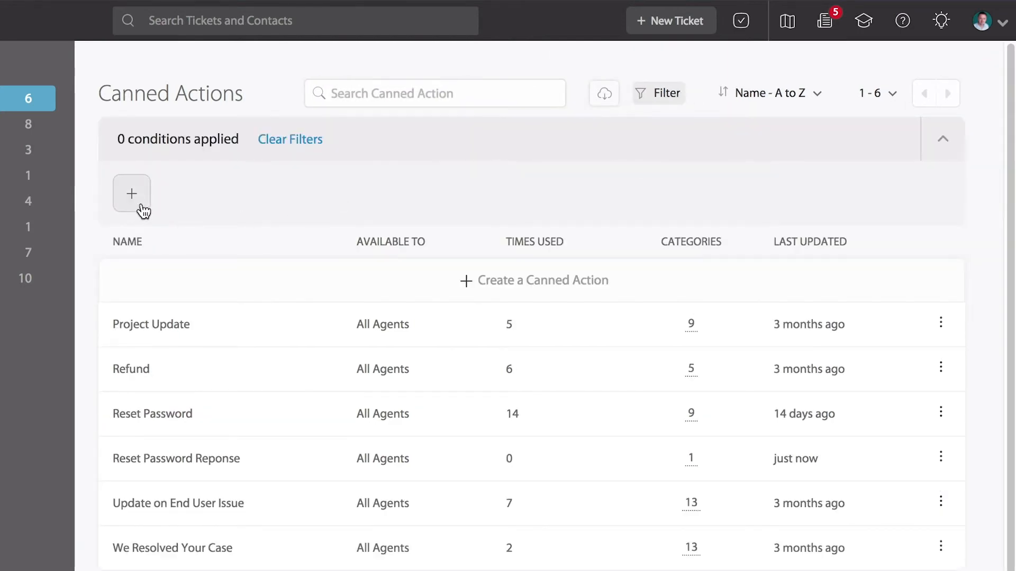
pyautogui.click(132, 193)
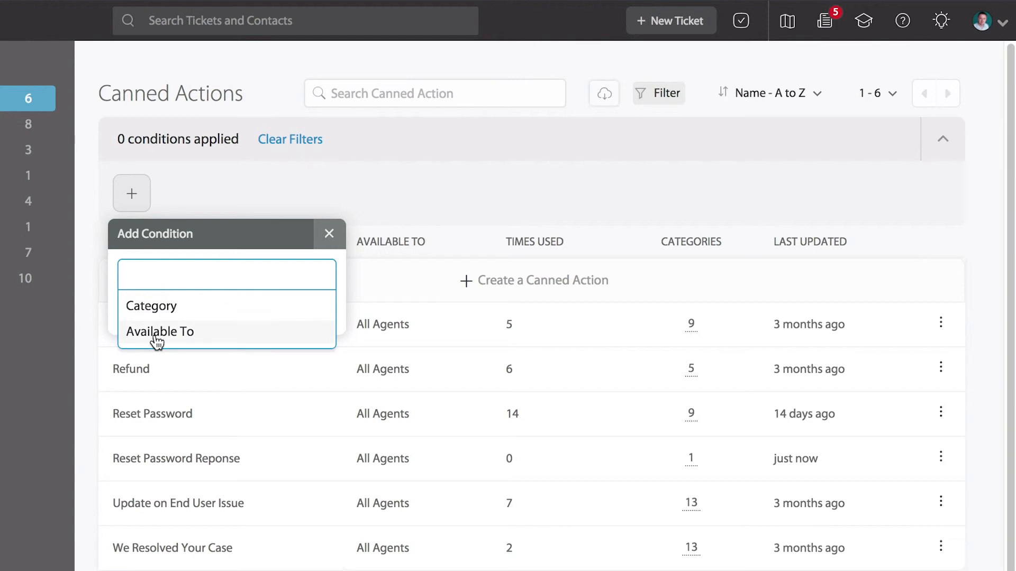
pyautogui.click(151, 306)
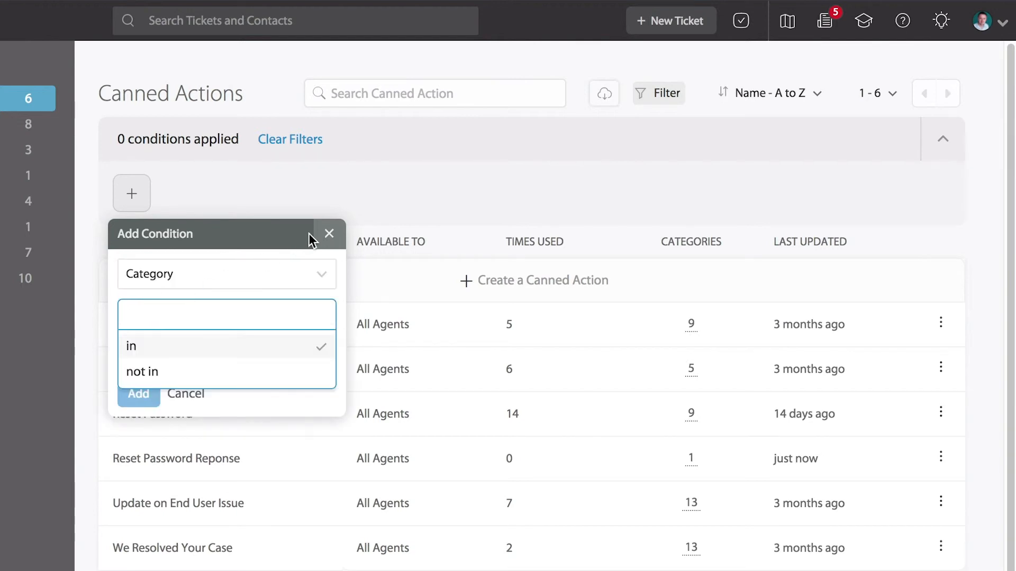
pyautogui.click(328, 234)
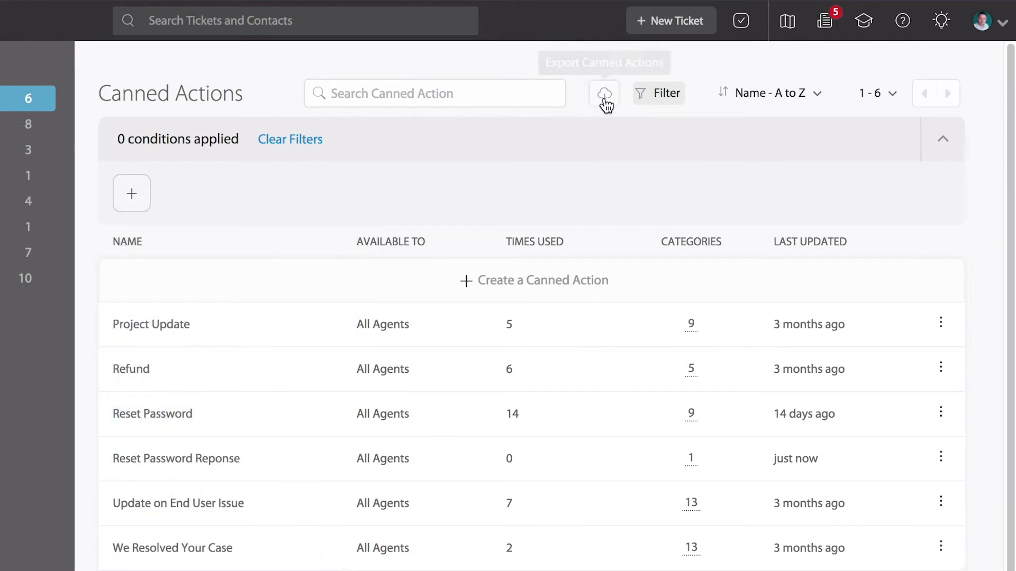
pyautogui.click(603, 93)
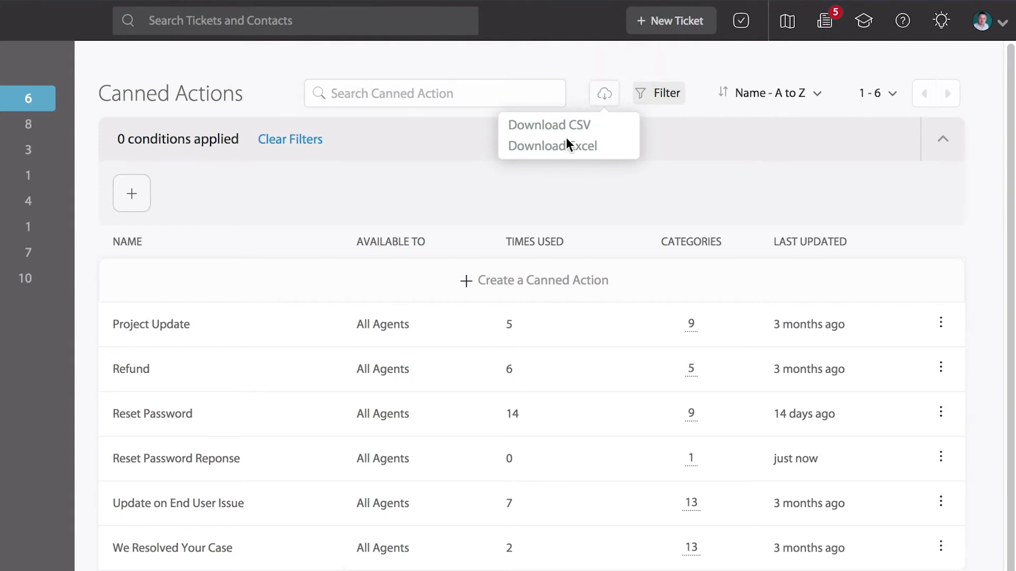
pyautogui.moveTo(603, 93)
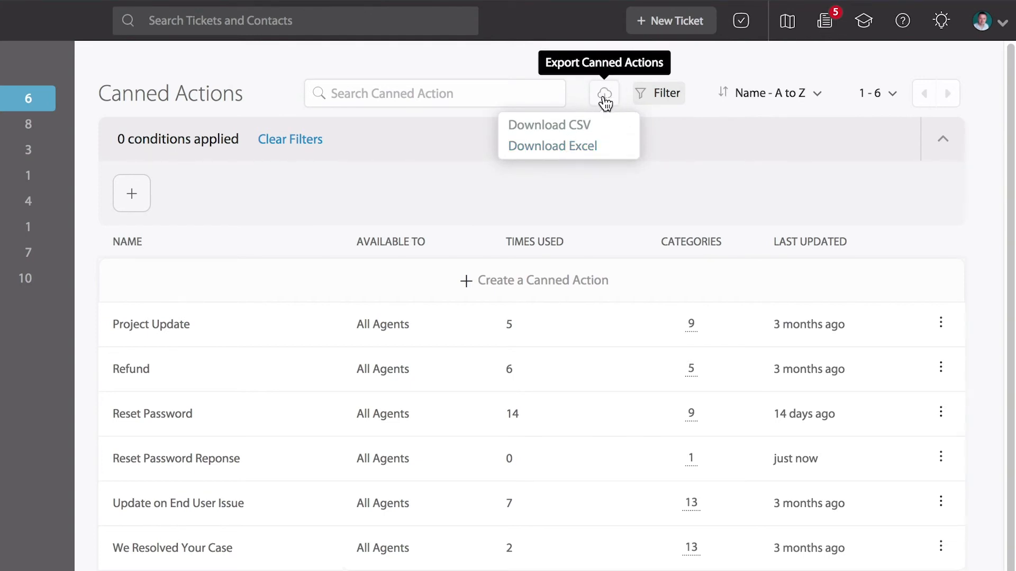